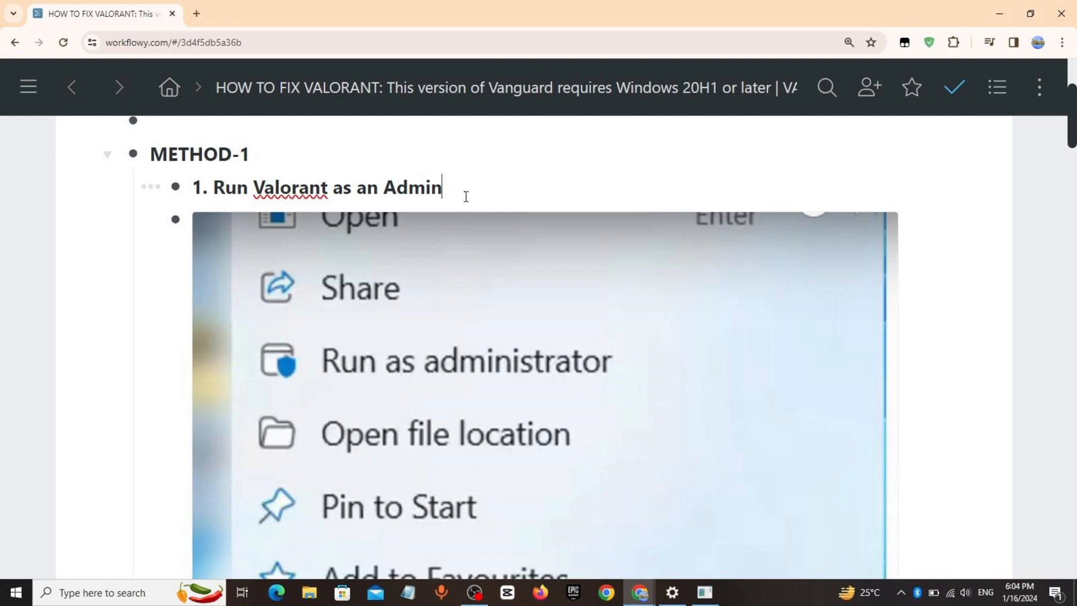
pyautogui.scroll(-3)
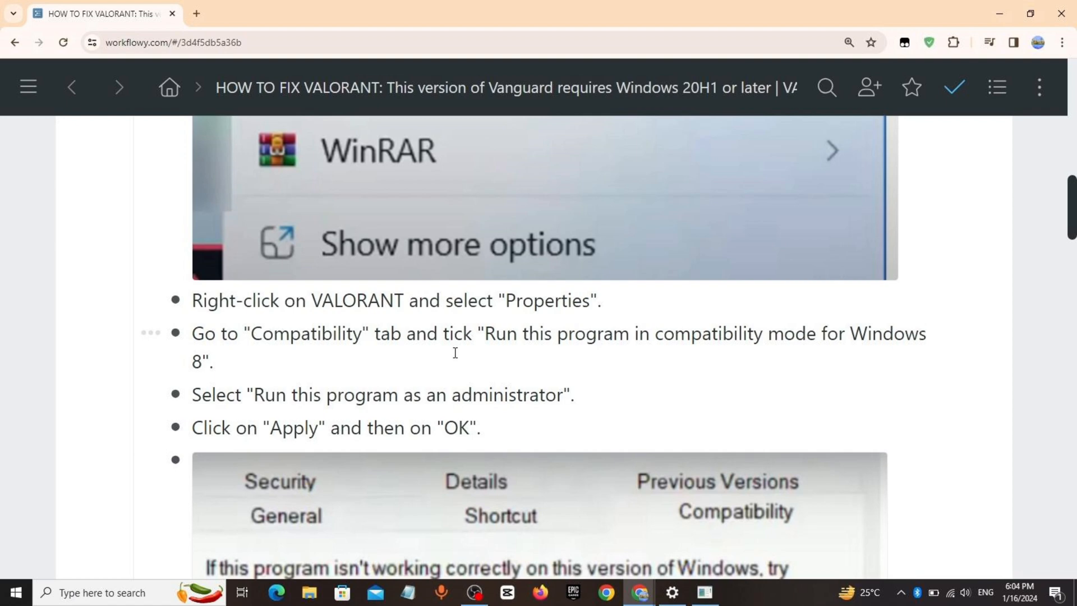
pyautogui.scroll(-3)
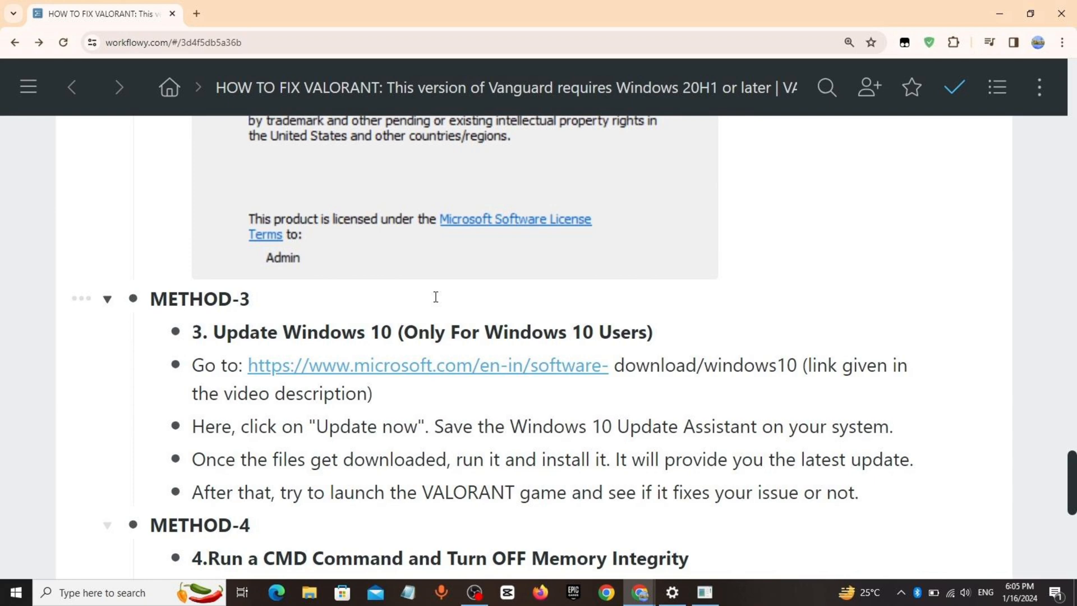
pyautogui.scroll(-3)
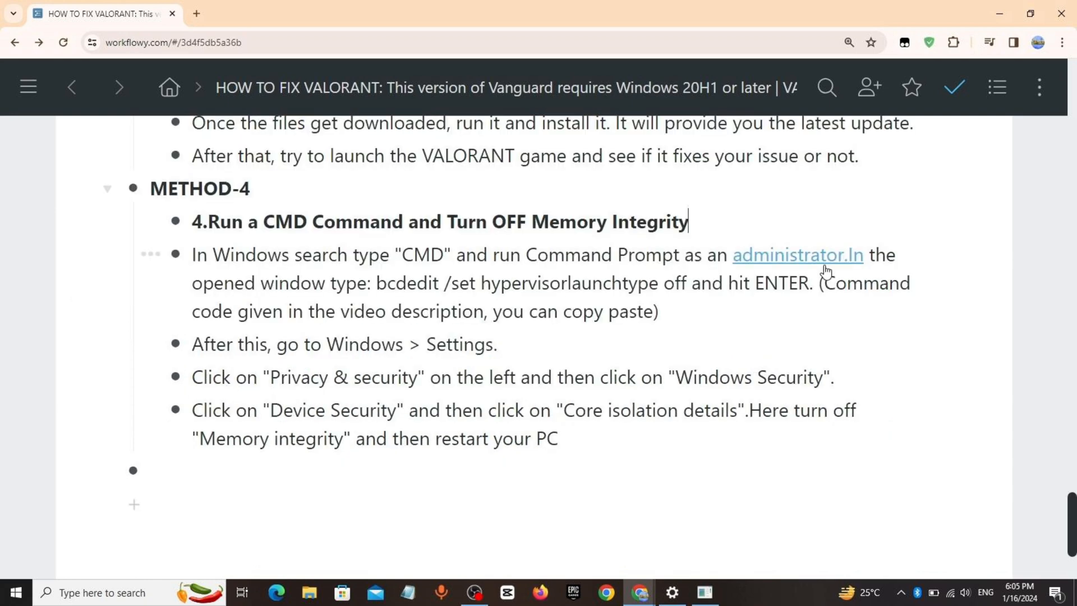